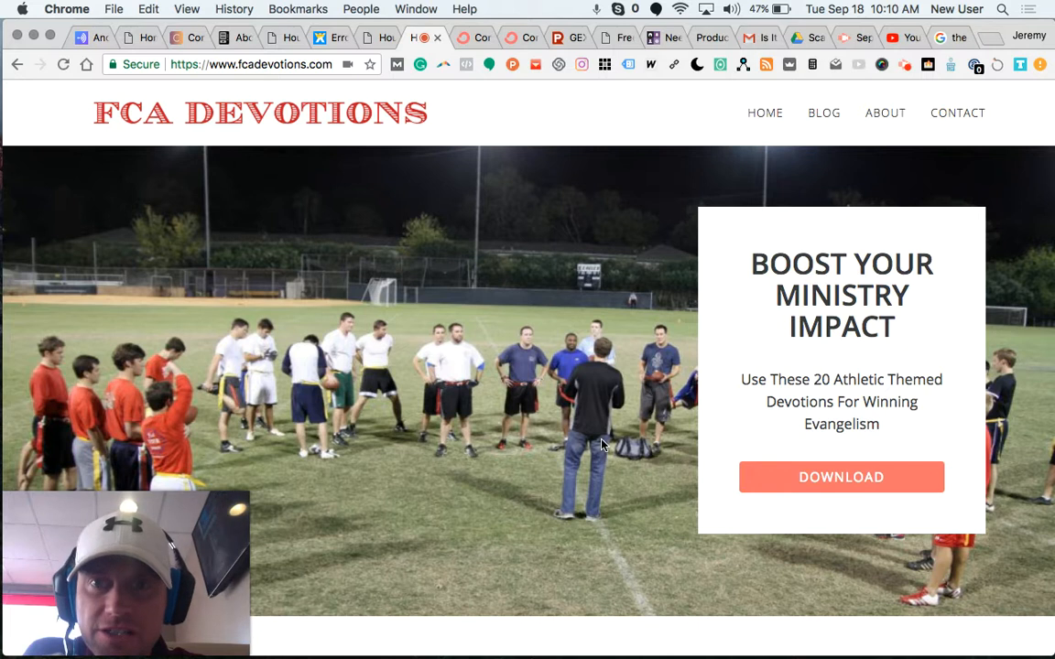
mouse_move(489, 144)
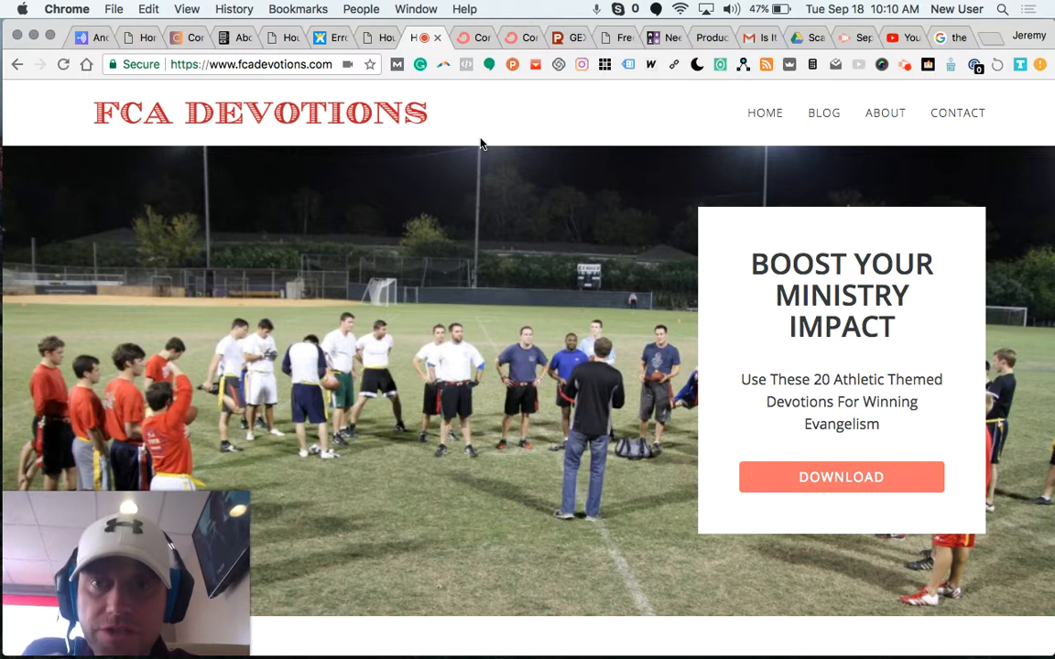
Scroll through the How to Build a Sequence email body to read its default text.
scroll(down, 3)
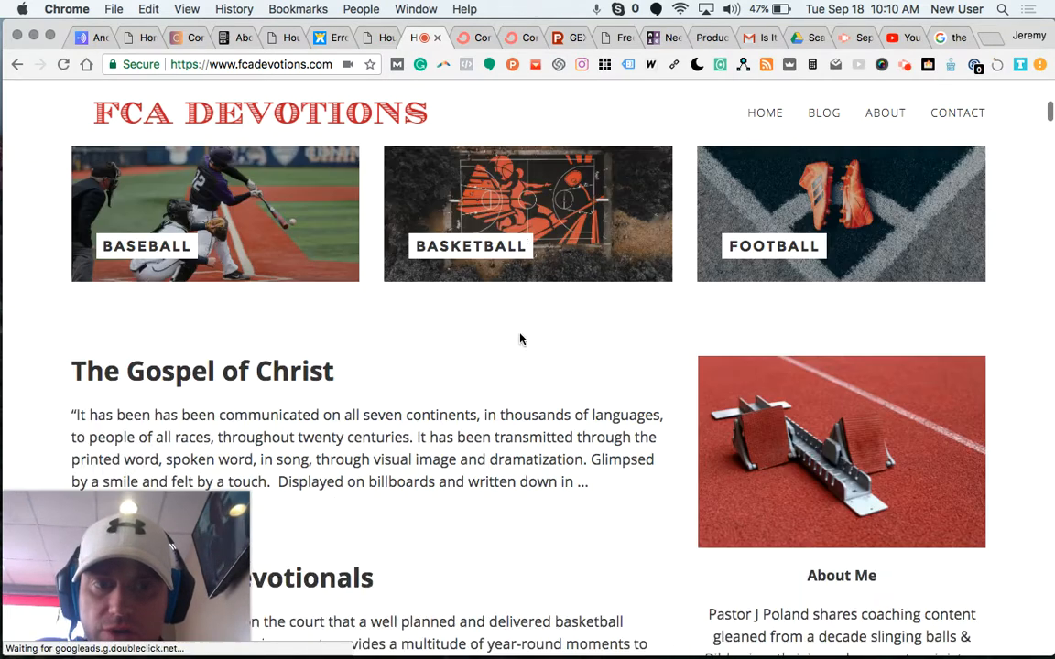
scroll(up, 3)
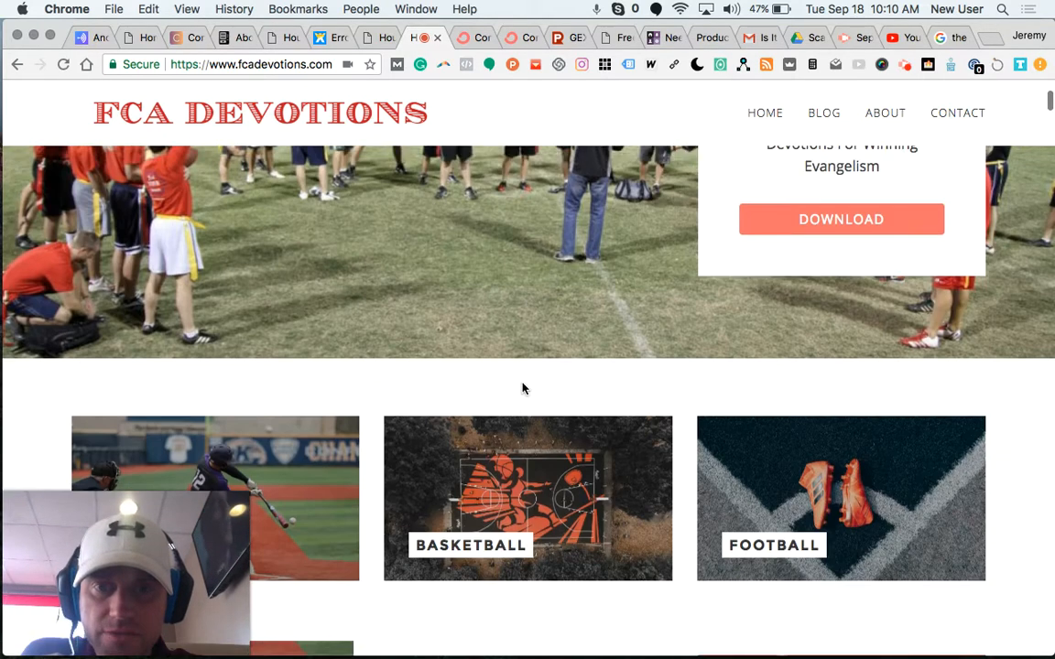
scroll(up, 3)
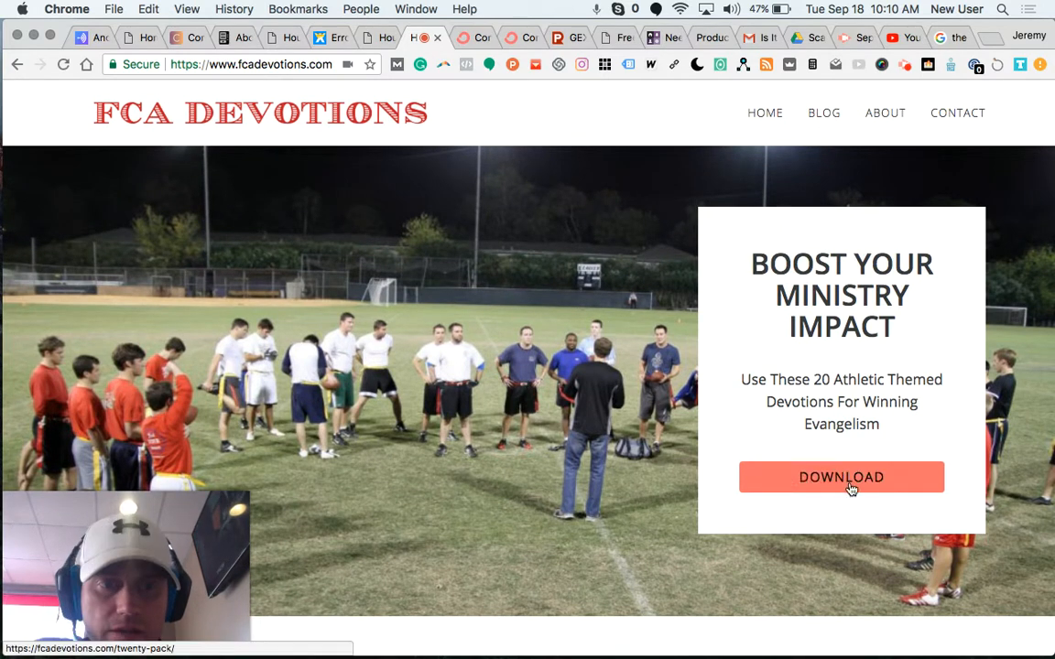
mouse_move(796, 210)
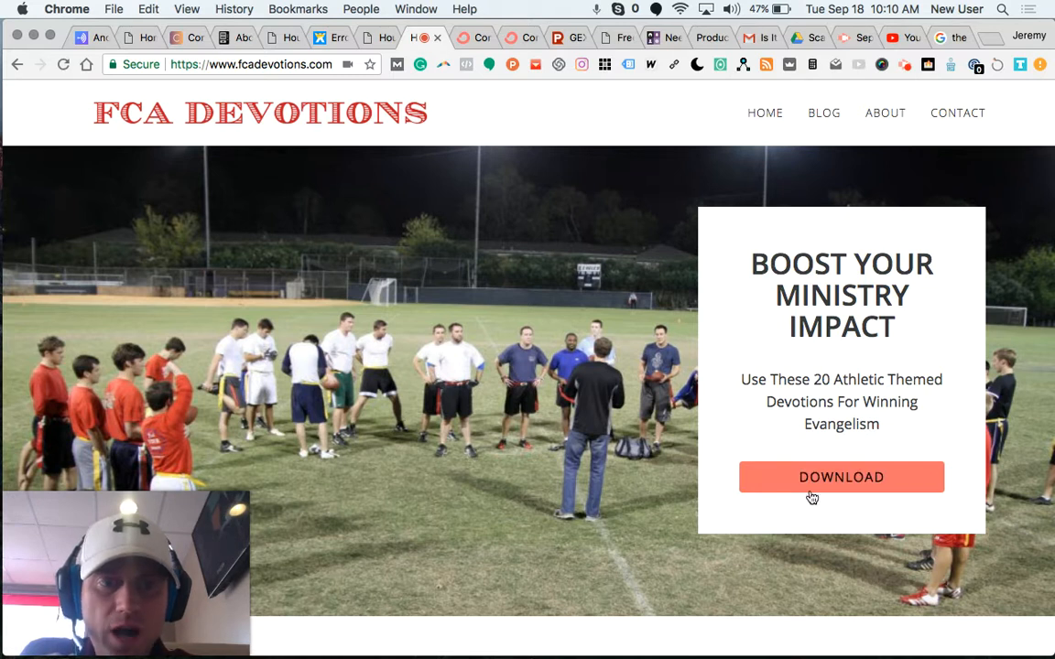
mouse_move(847, 444)
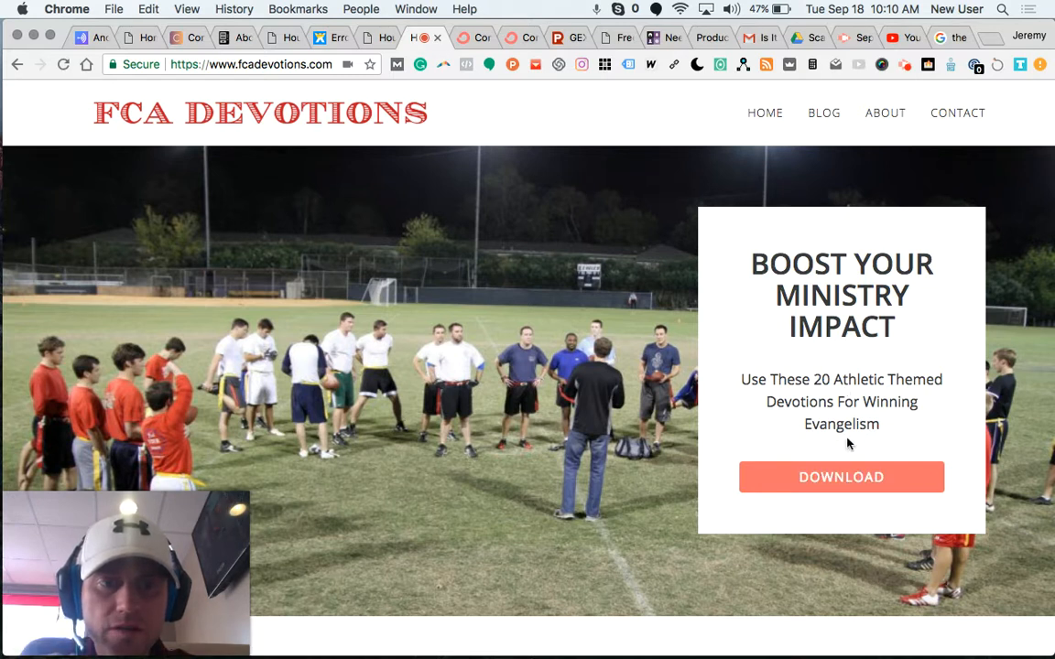
mouse_move(841, 477)
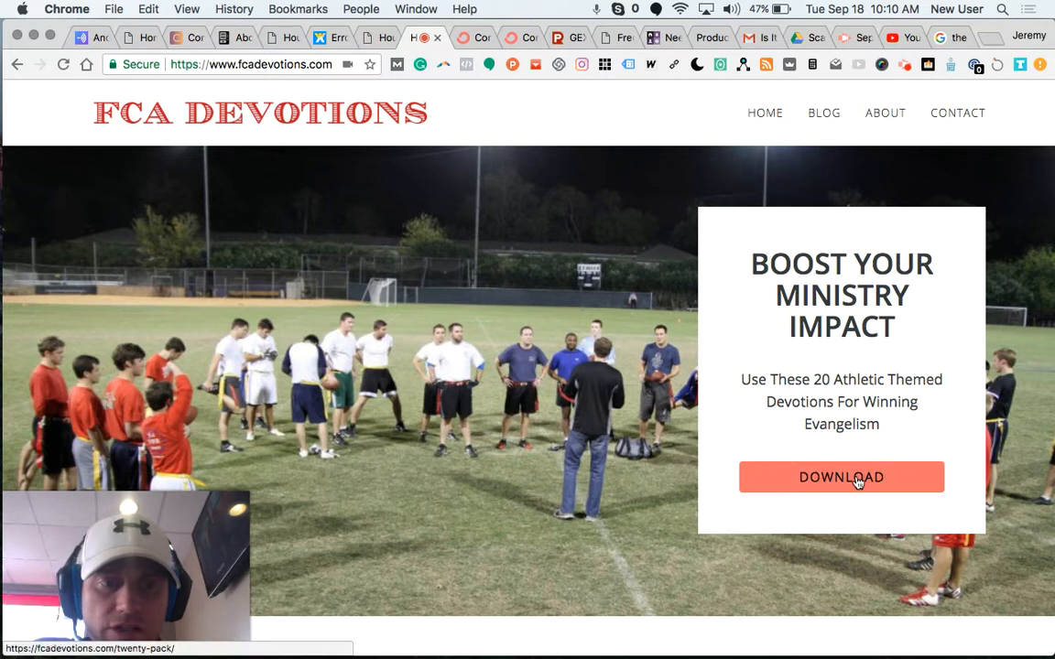
scroll(down, 3)
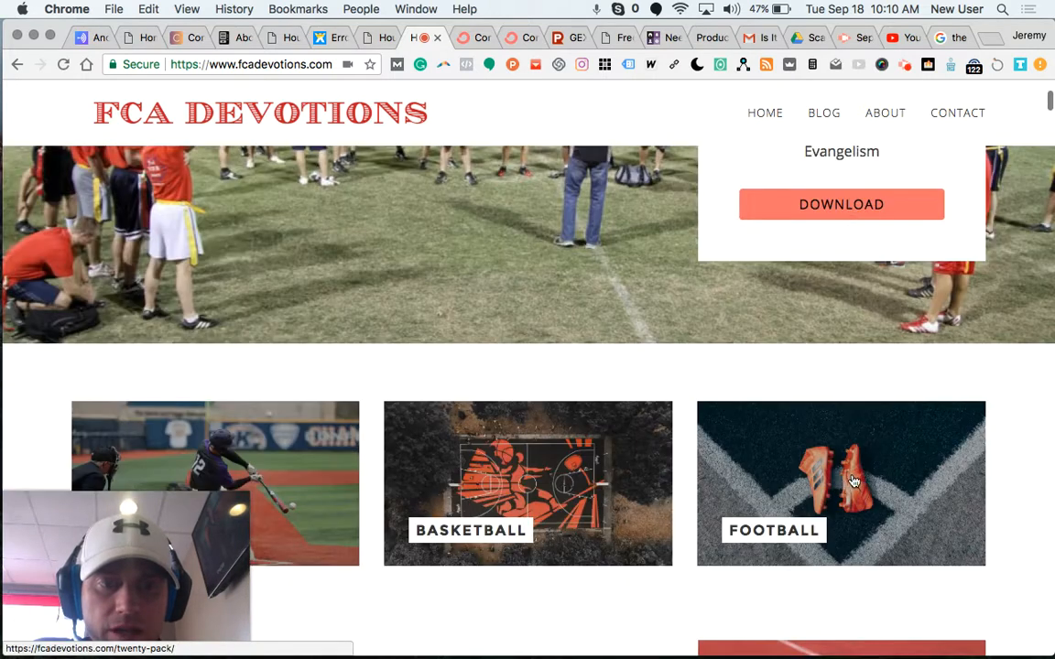
scroll(down, 3)
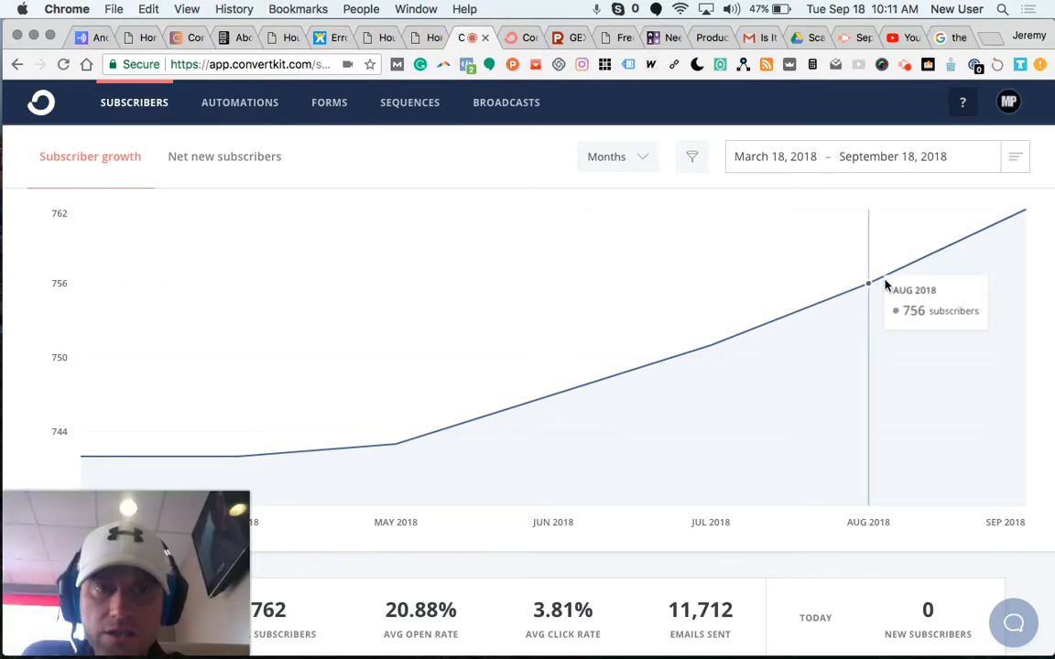
scroll(down, 3)
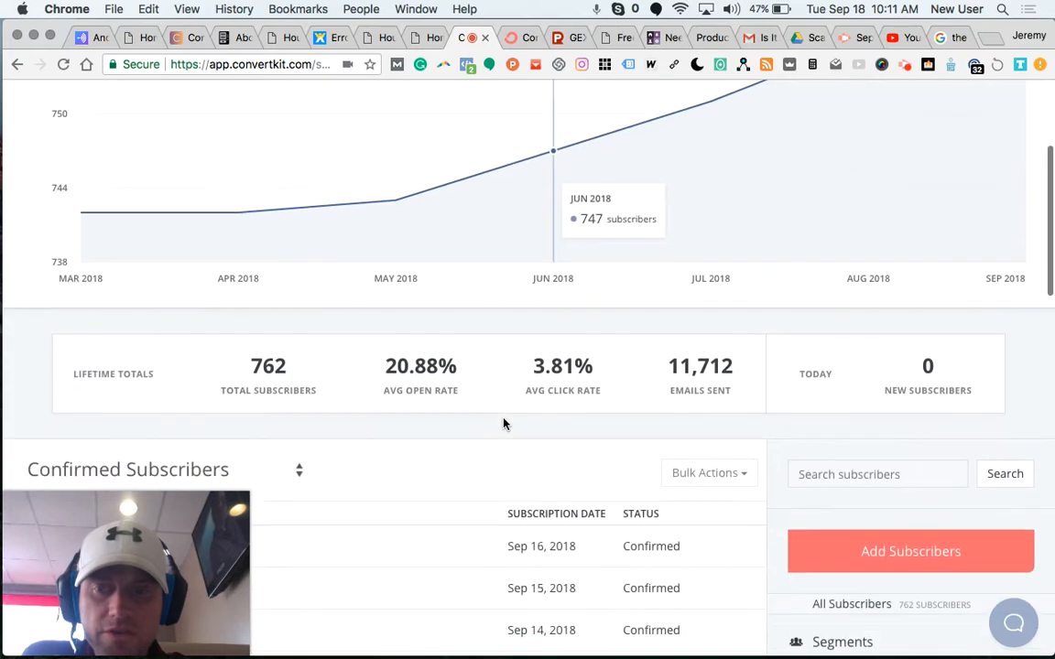
scroll(down, 3)
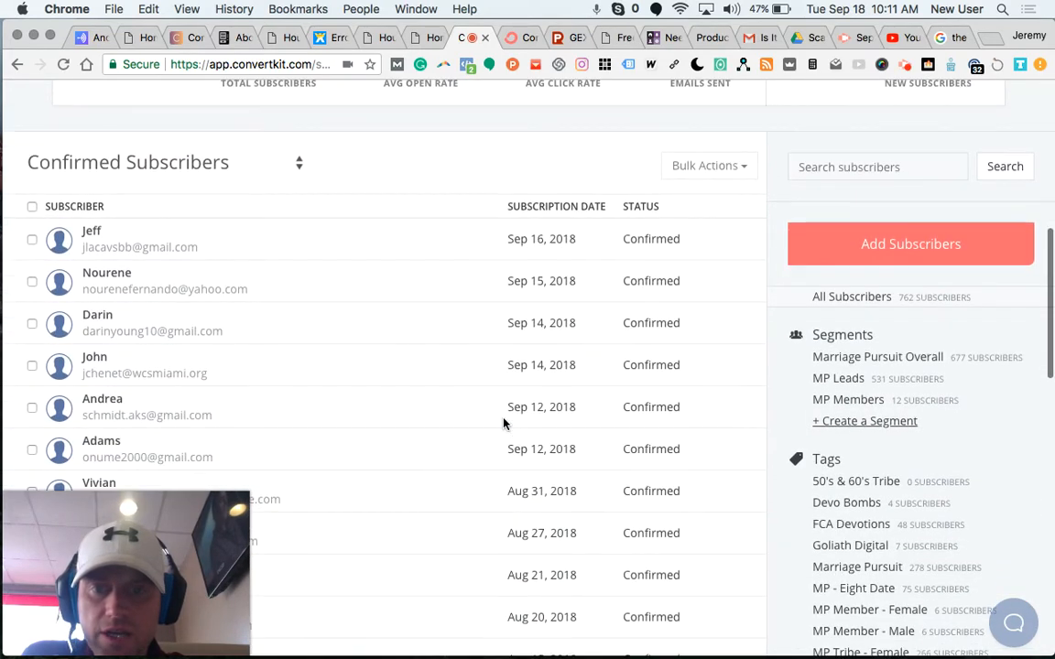
mouse_move(204, 463)
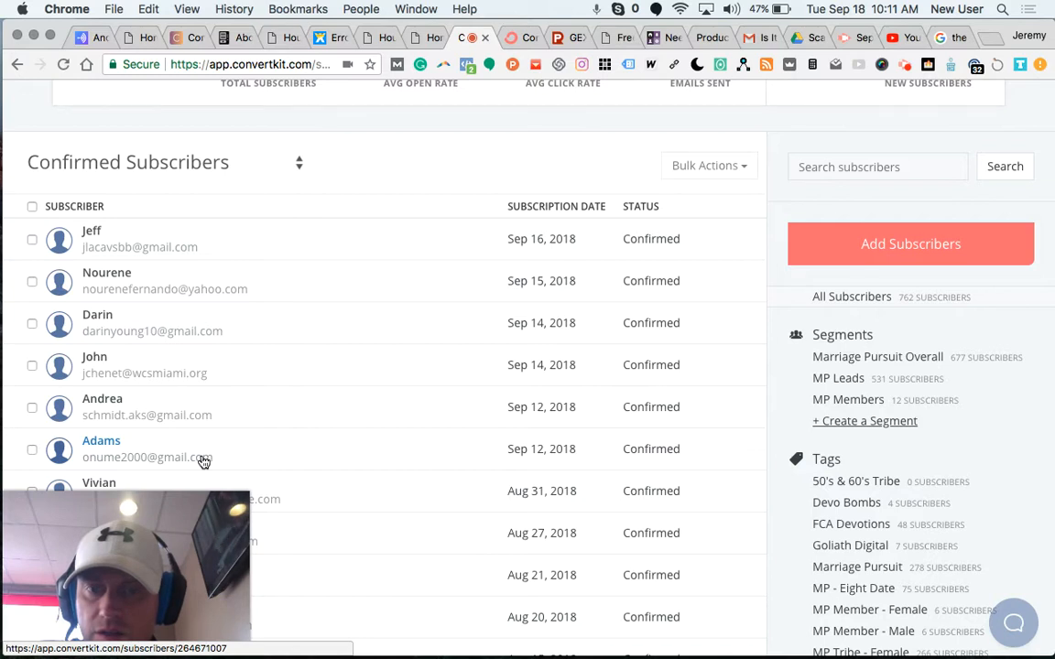
mouse_move(176, 332)
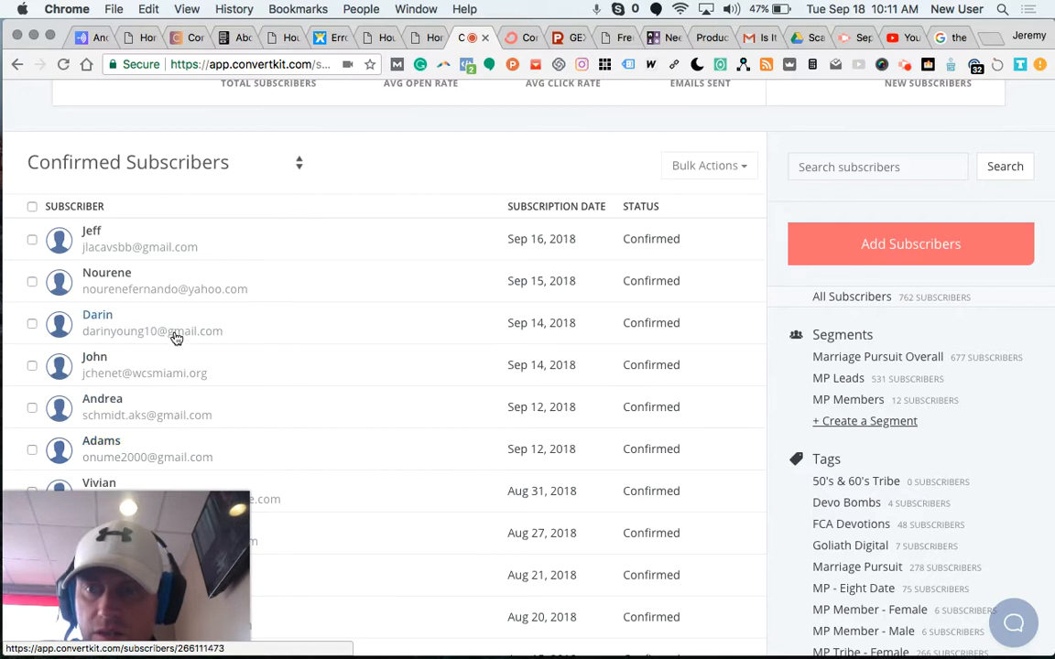
mouse_move(161, 380)
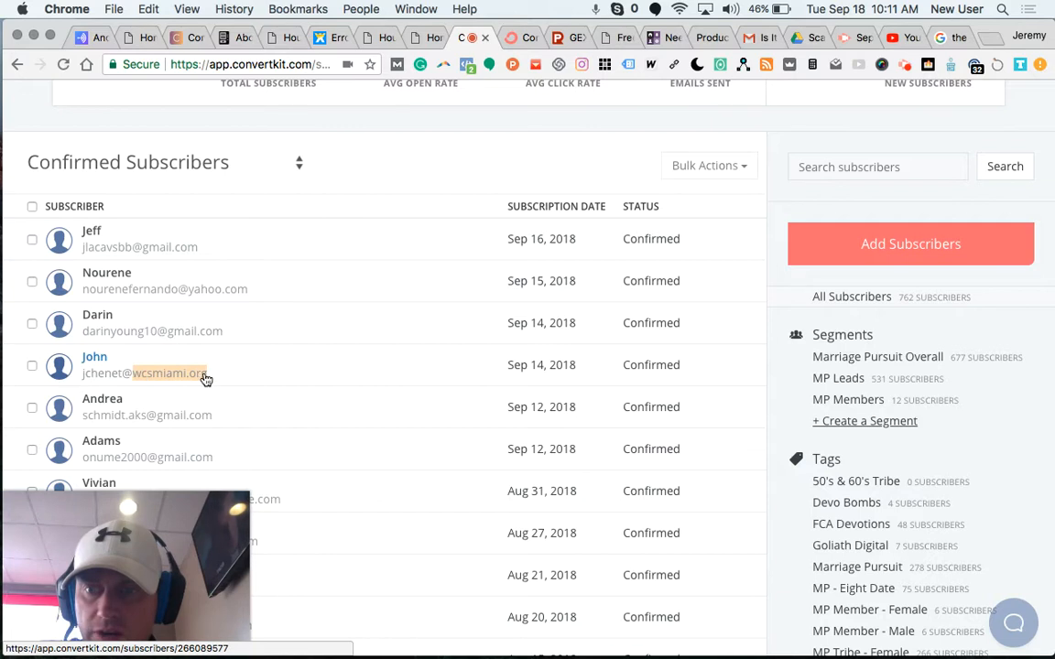
mouse_move(114, 370)
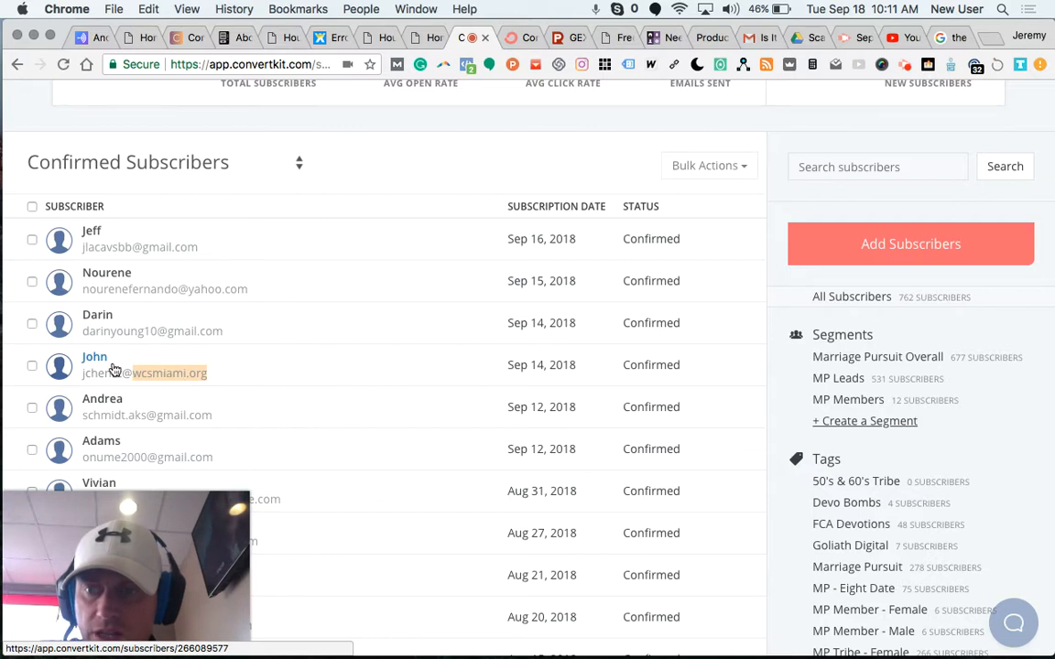
mouse_move(193, 261)
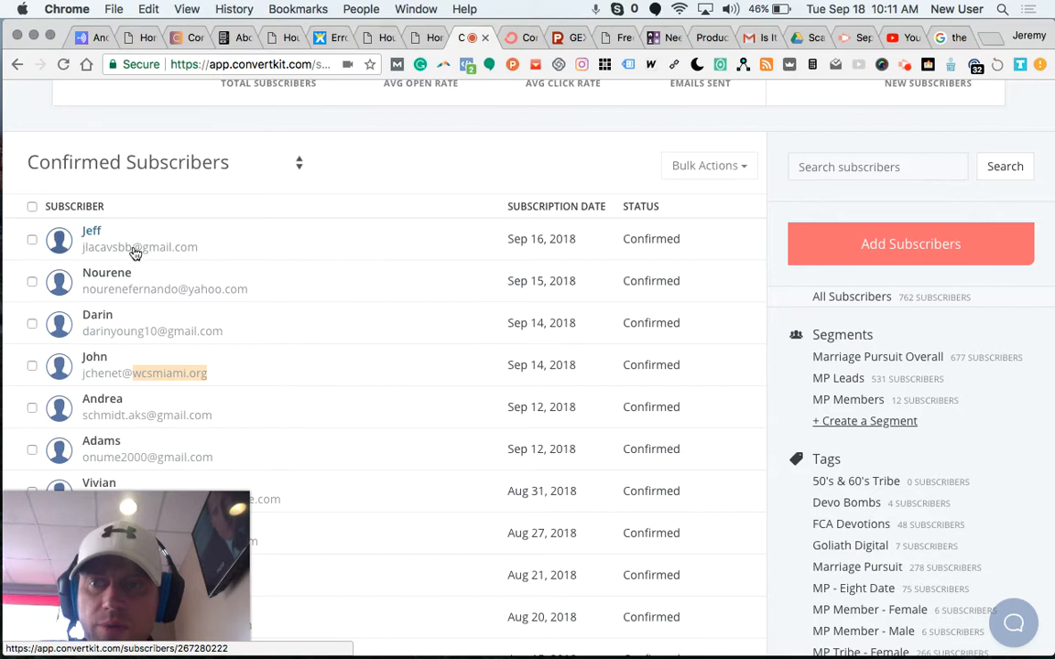
mouse_move(146, 272)
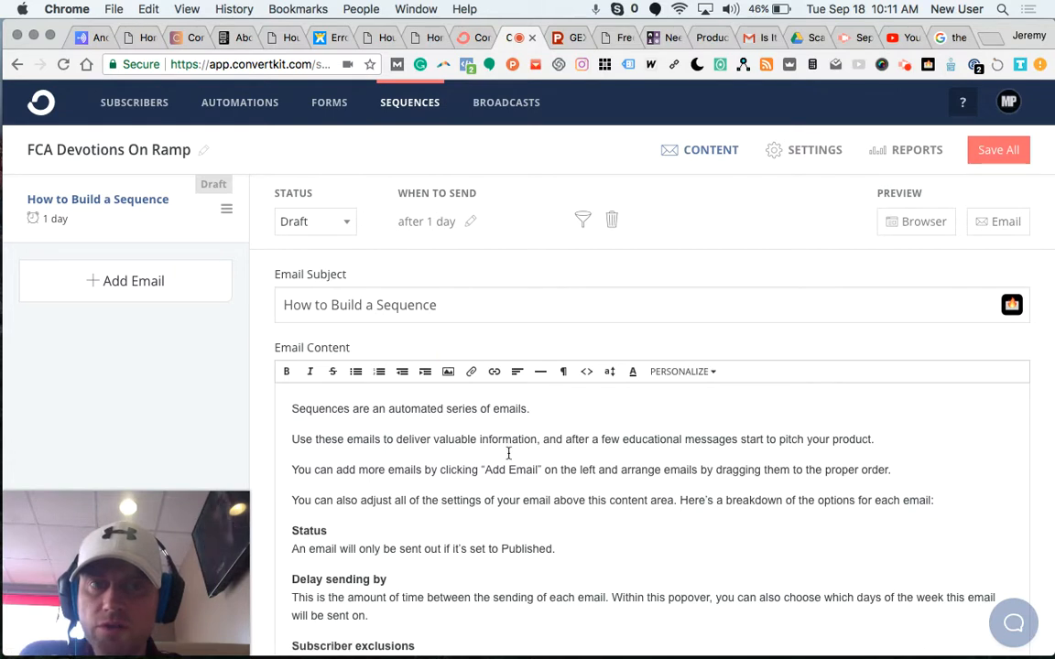
mouse_move(632, 371)
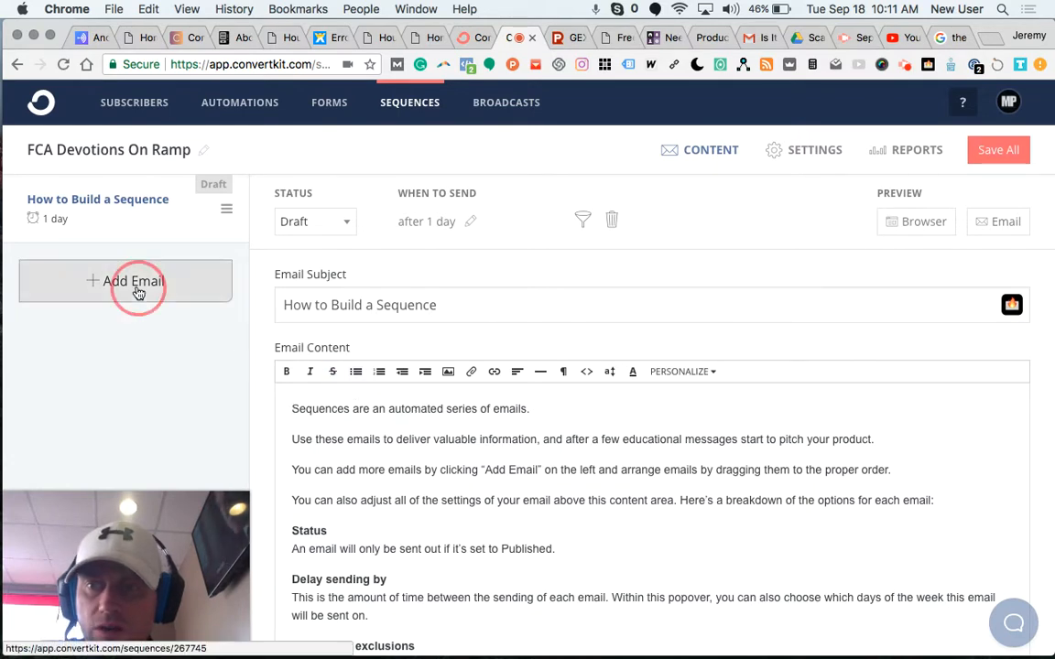
Add a second draft email, then return to the How to Build a Sequence email.
click(133, 281)
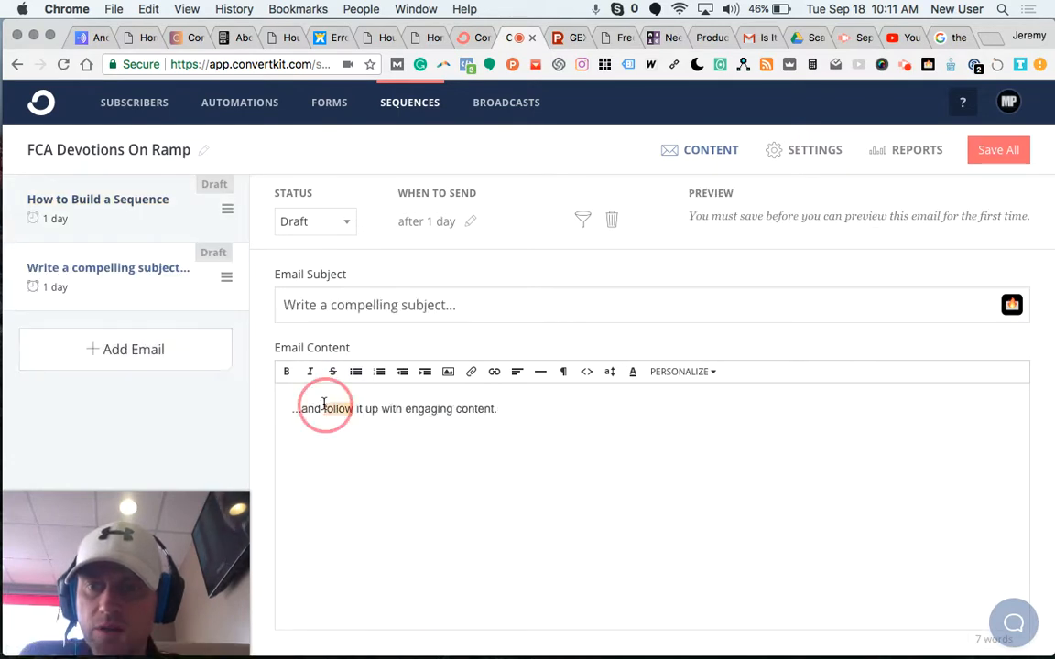
click(98, 199)
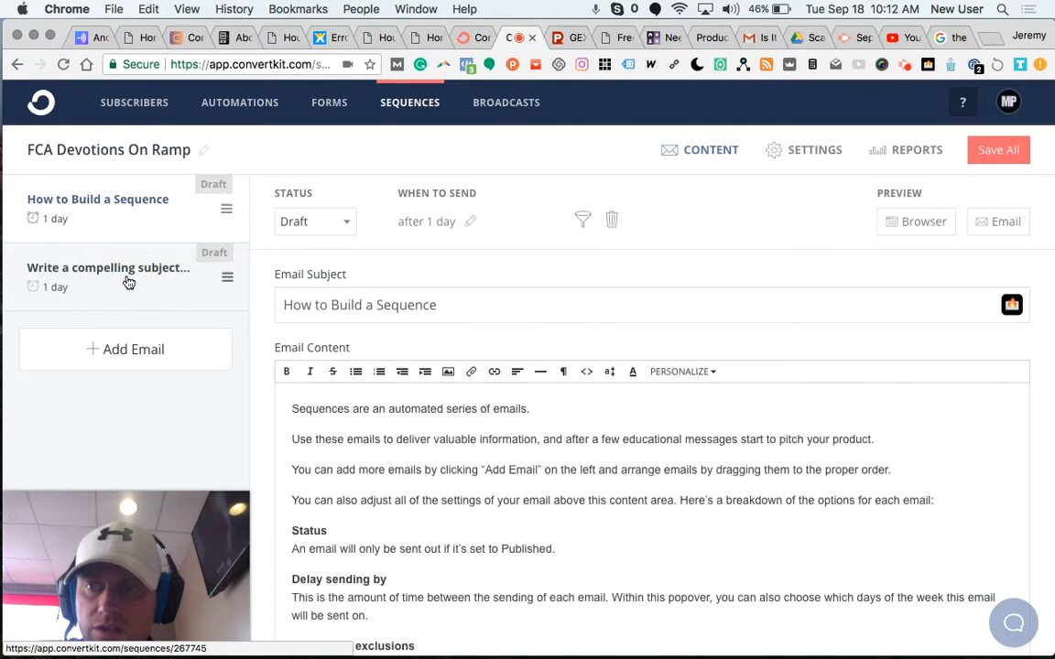
mouse_move(117, 444)
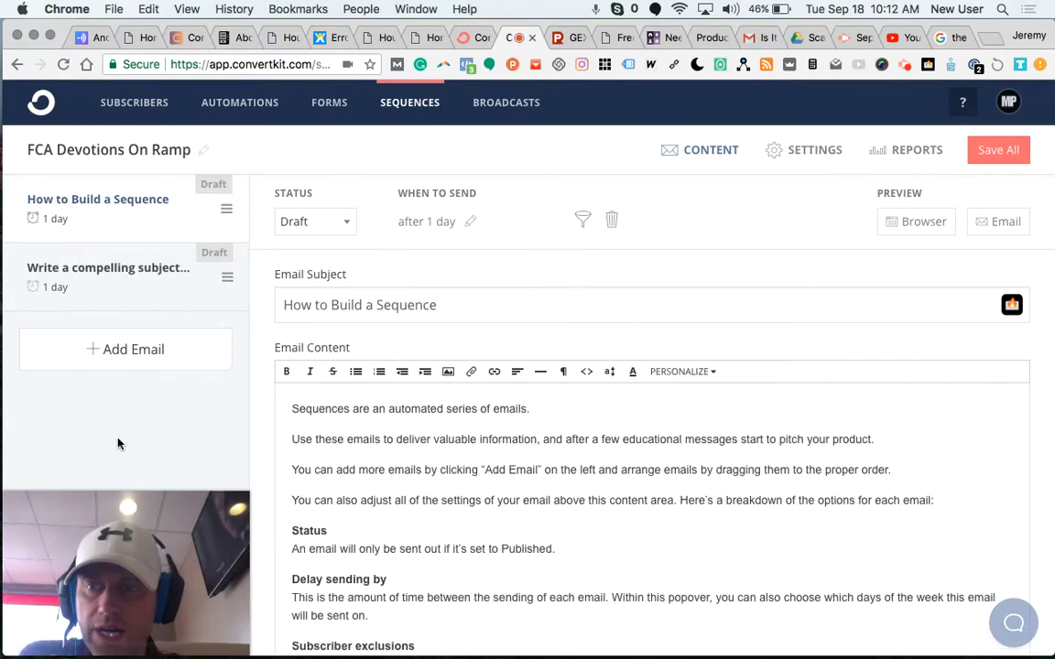
mouse_move(137, 322)
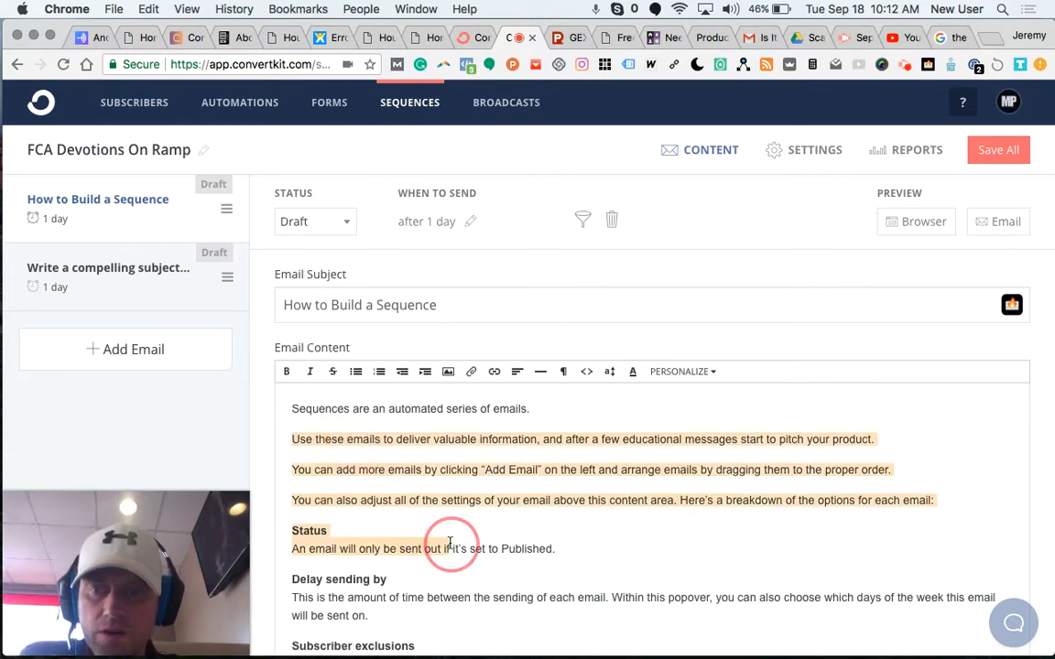
scroll(down, 3)
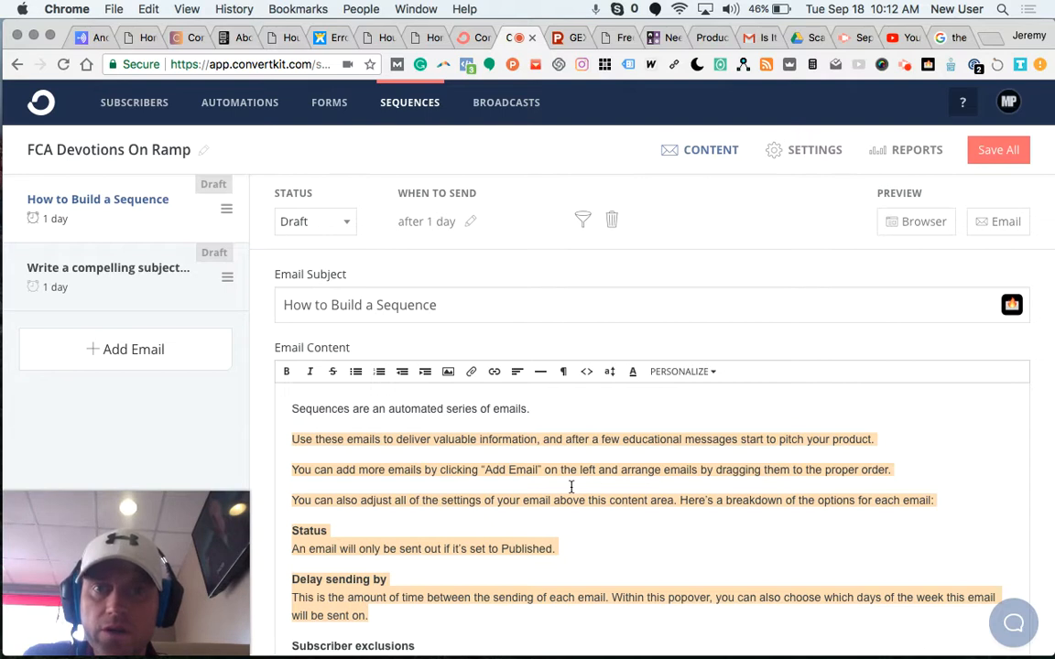
mouse_move(597, 539)
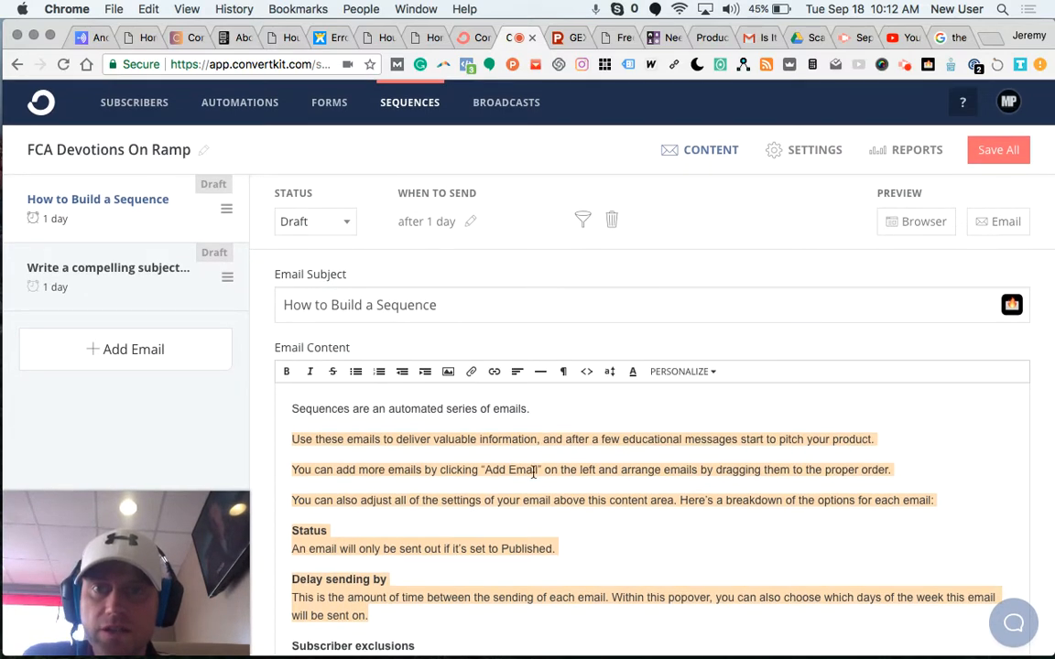
mouse_move(612, 500)
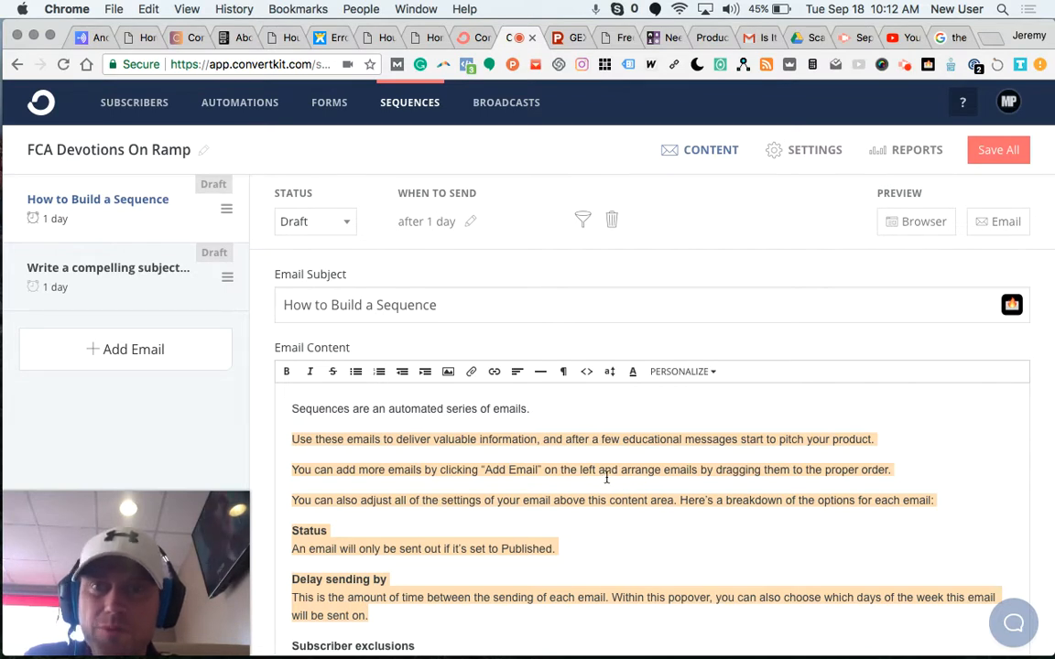
mouse_move(815, 149)
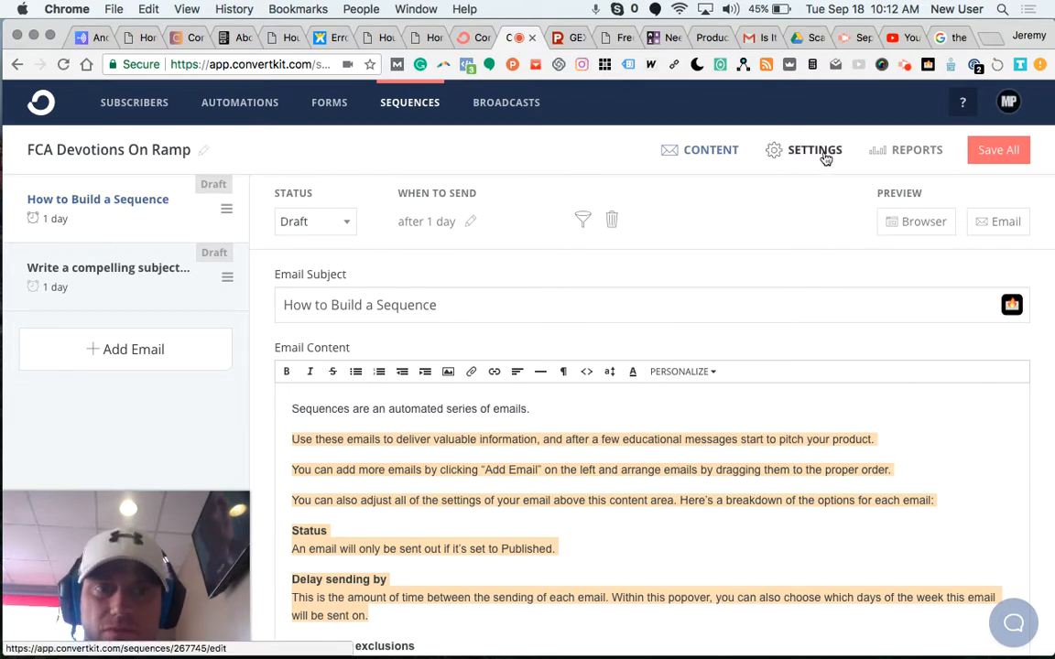
Leave the editor unsaved and review the sequence settings: daily sends around 1pm Eastern, no exclusions.
click(814, 150)
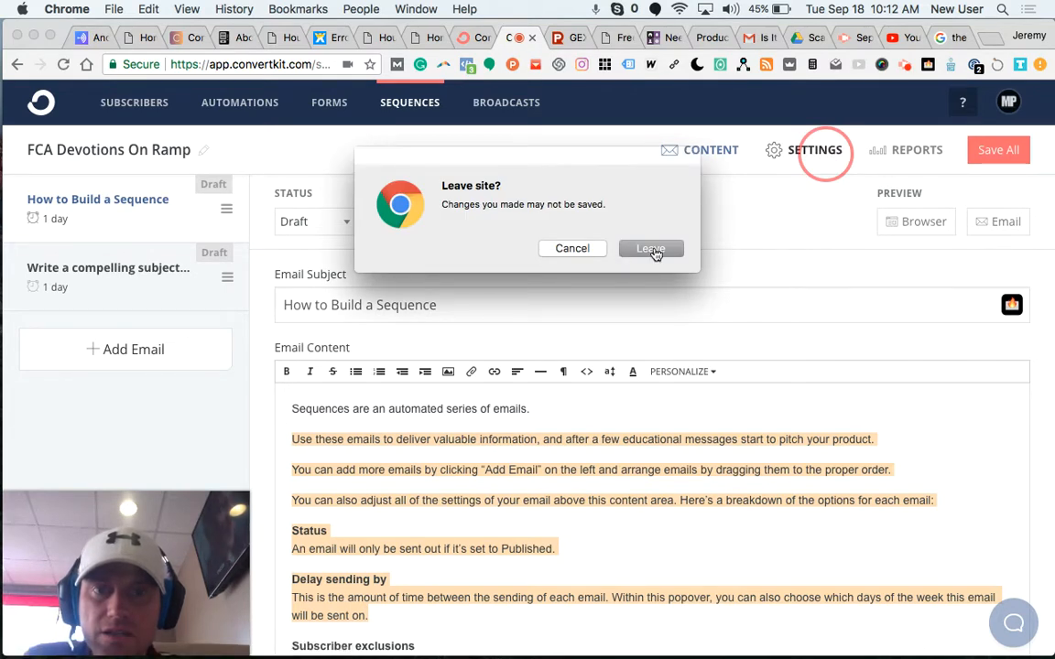
click(650, 249)
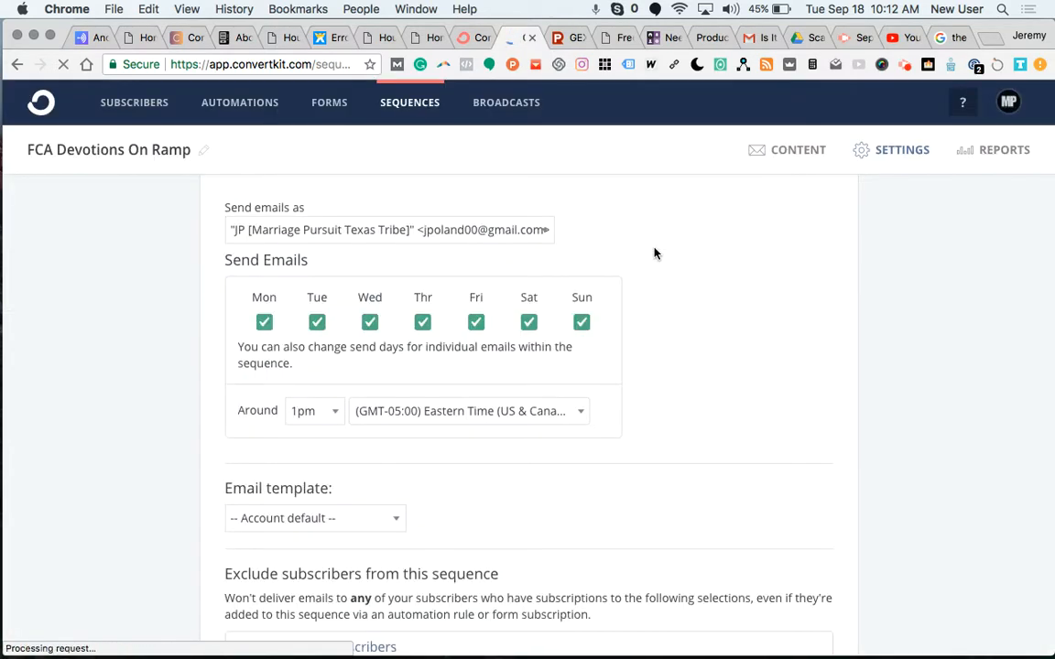
scroll(down, 3)
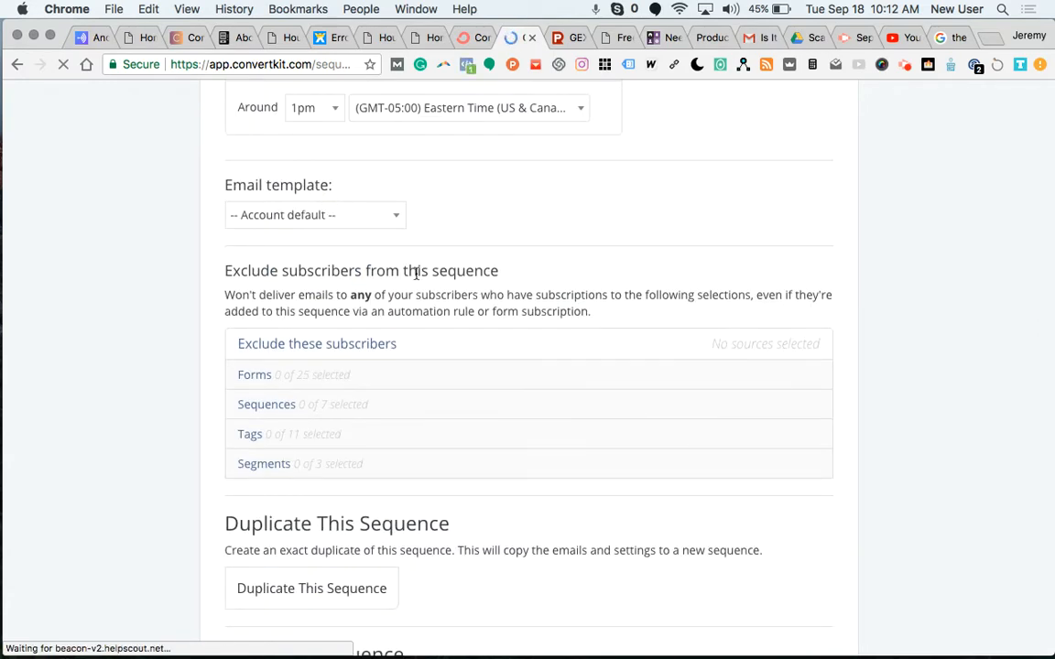
scroll(up, 3)
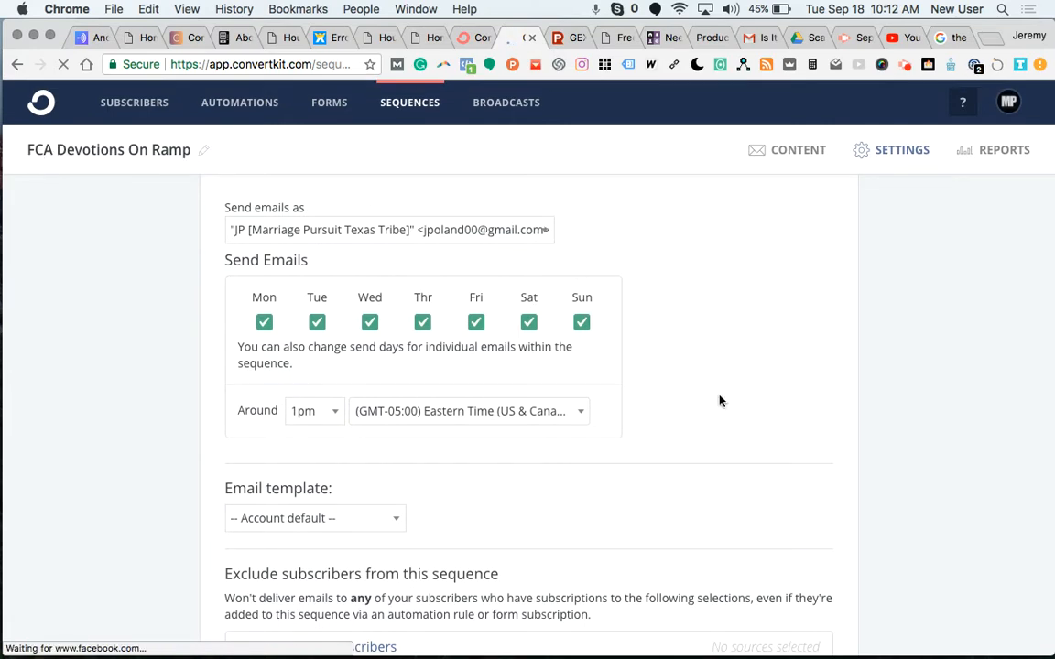
scroll(down, 3)
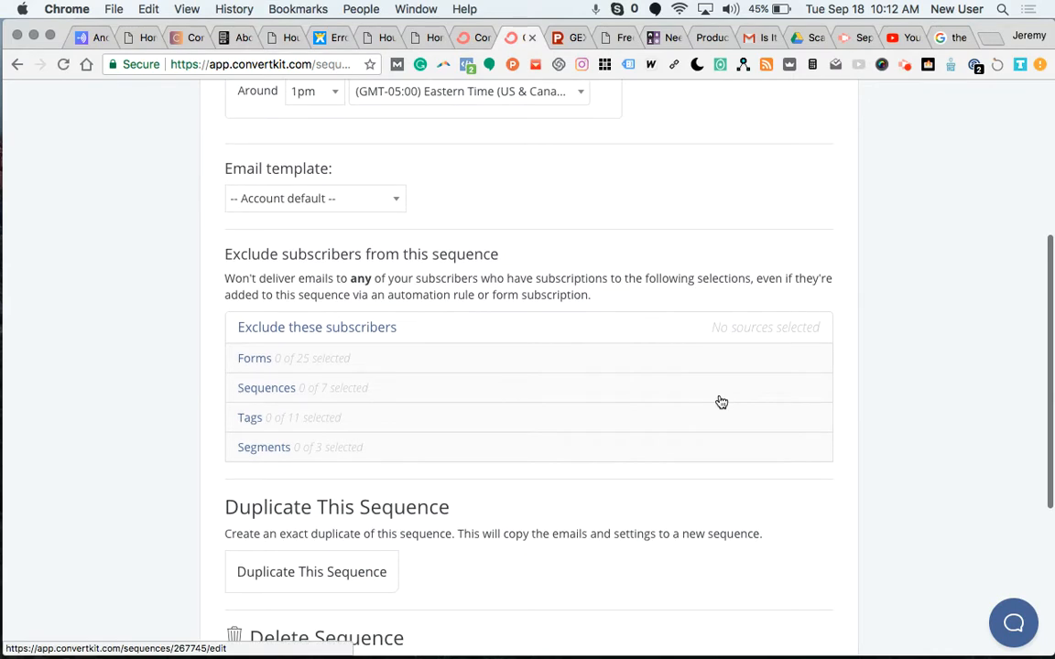
mouse_move(449, 341)
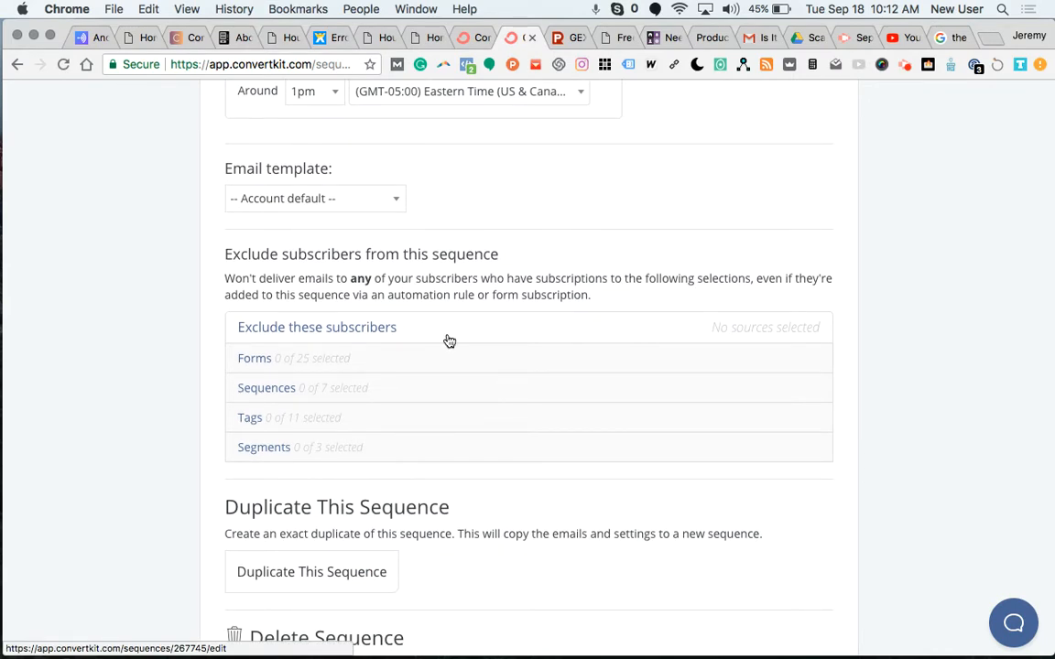
scroll(up, 3)
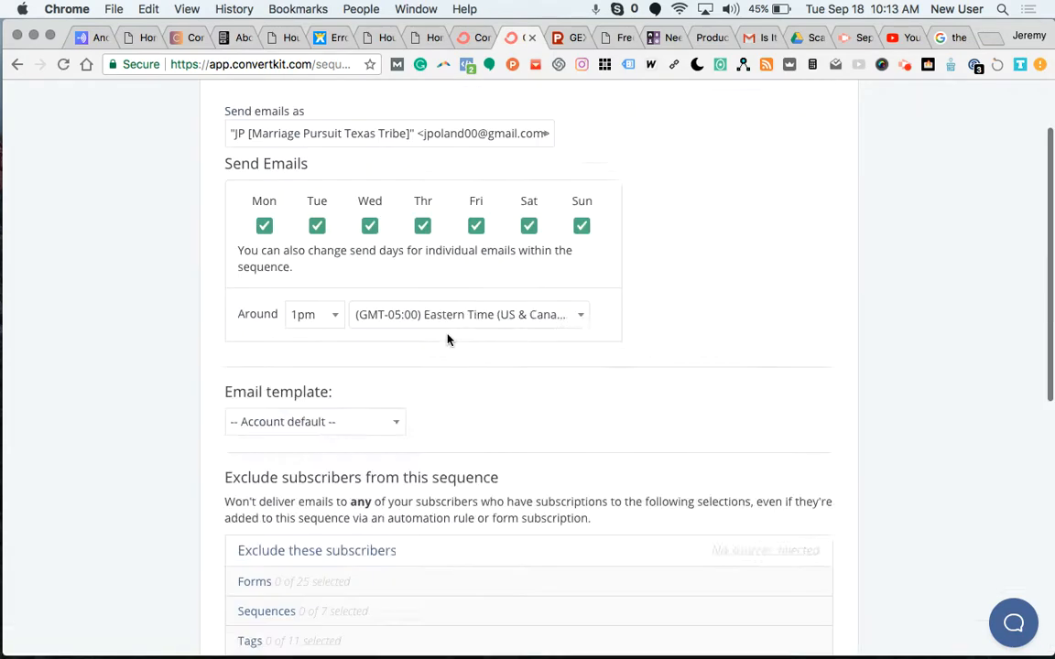
click(797, 149)
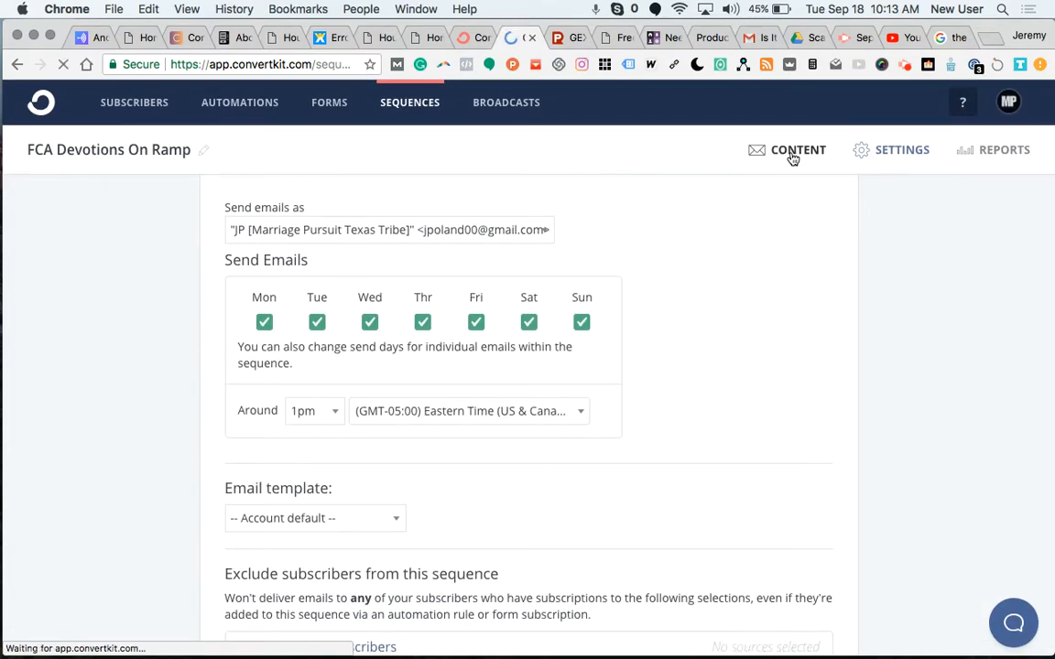
Return to the sequence Content, showing only the How to Build a Sequence draft email.
click(797, 149)
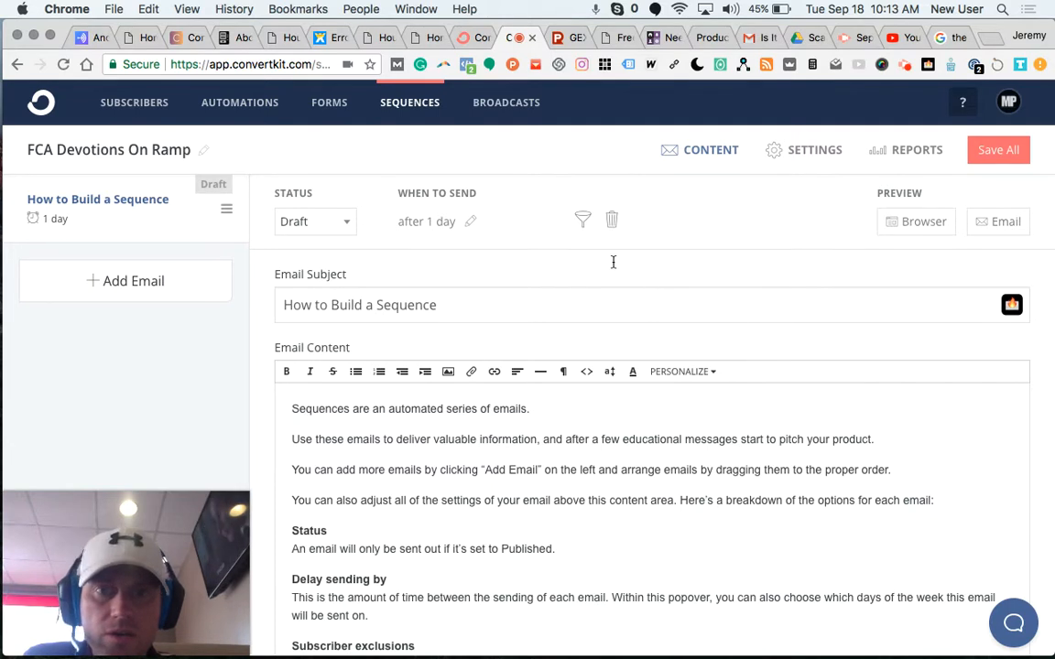
scroll(down, 3)
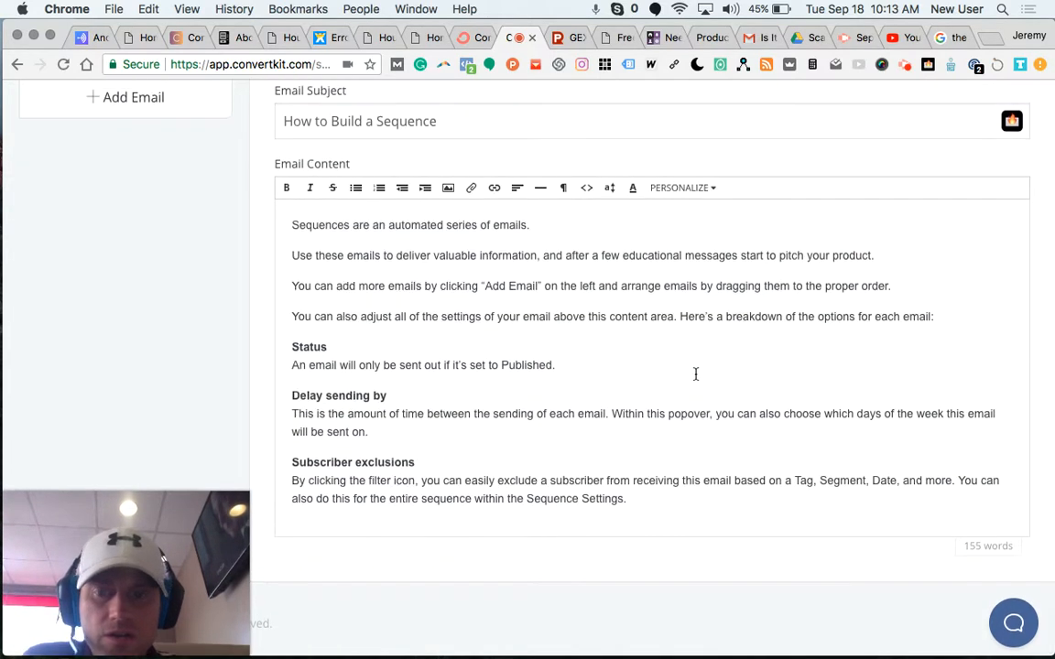
click(916, 220)
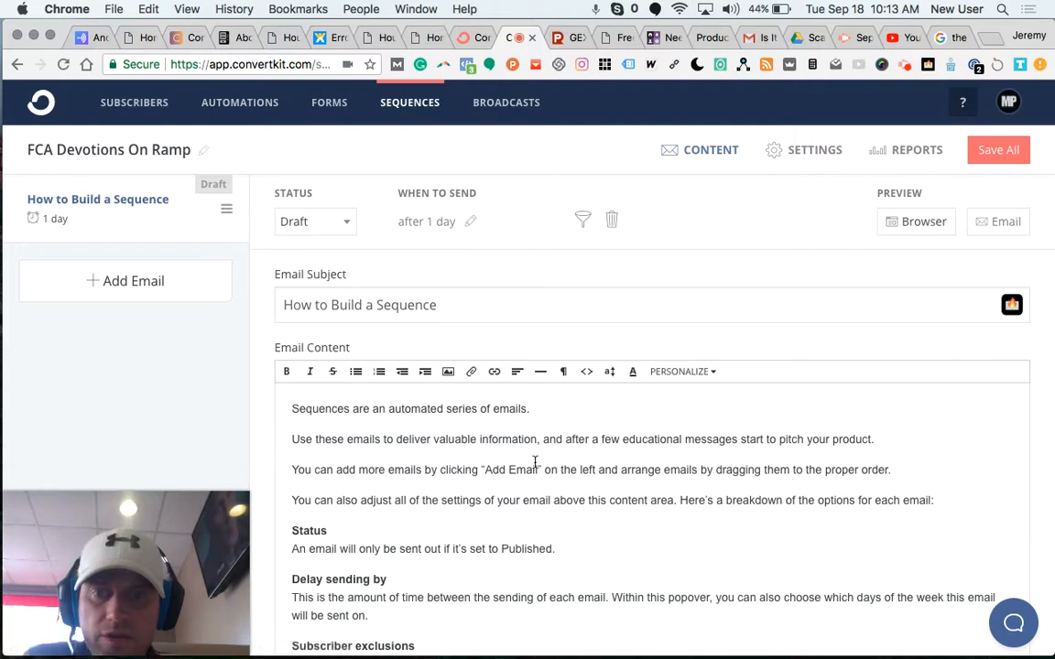
mouse_move(548, 538)
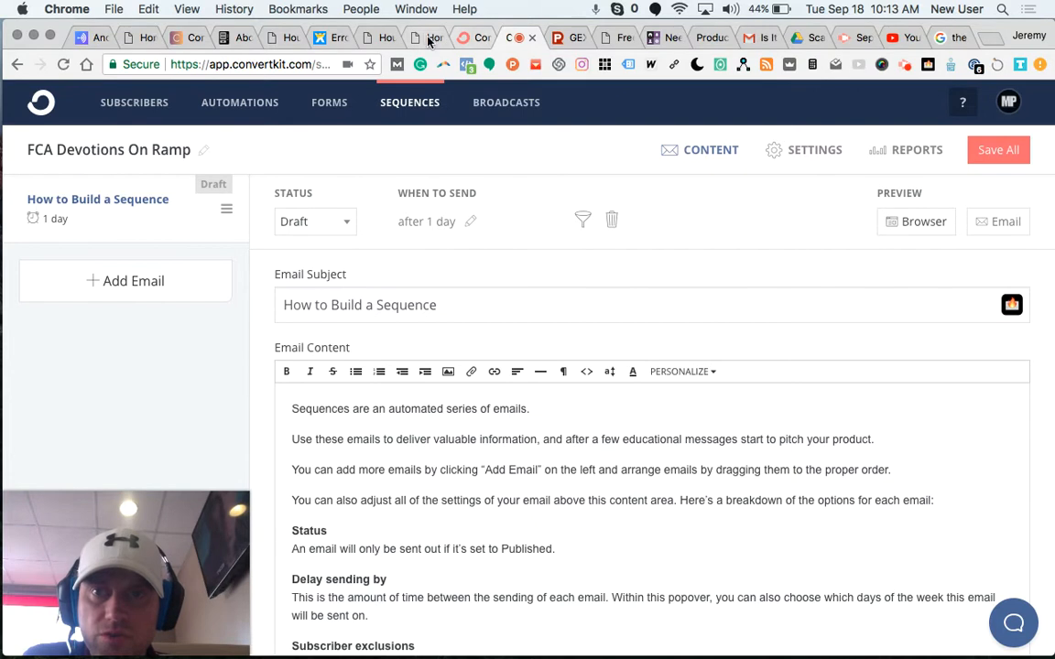
click(426, 38)
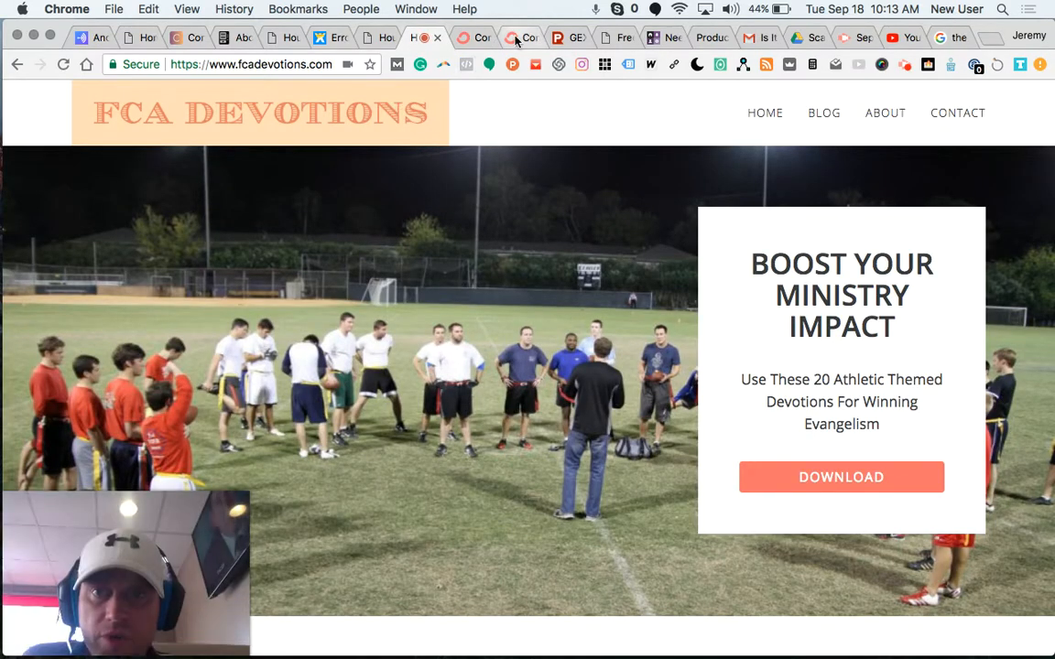
click(509, 37)
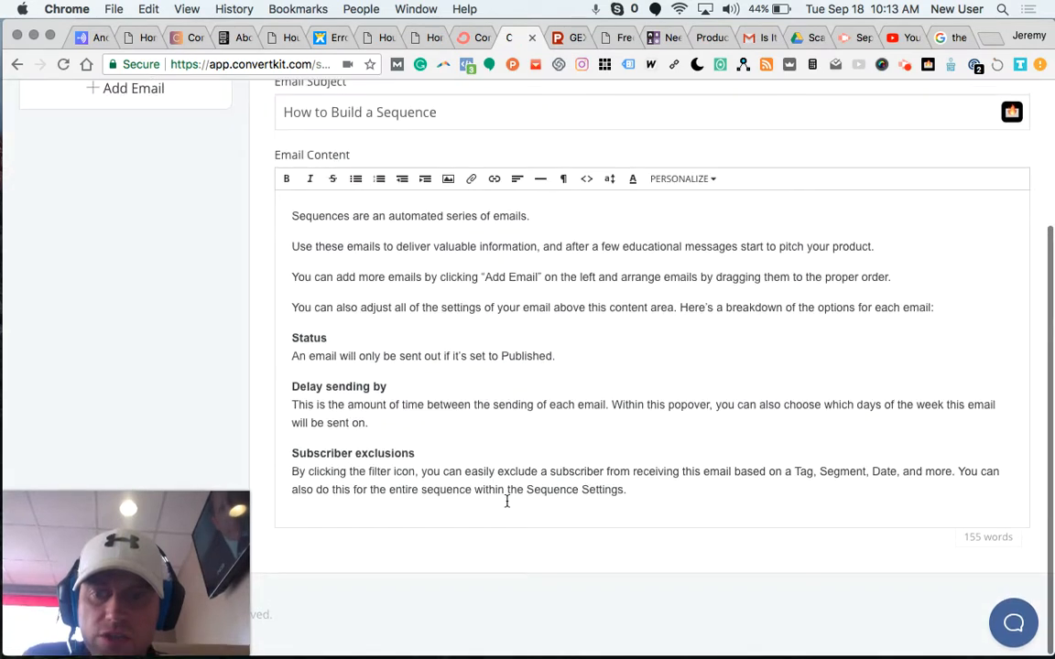
scroll(up, 3)
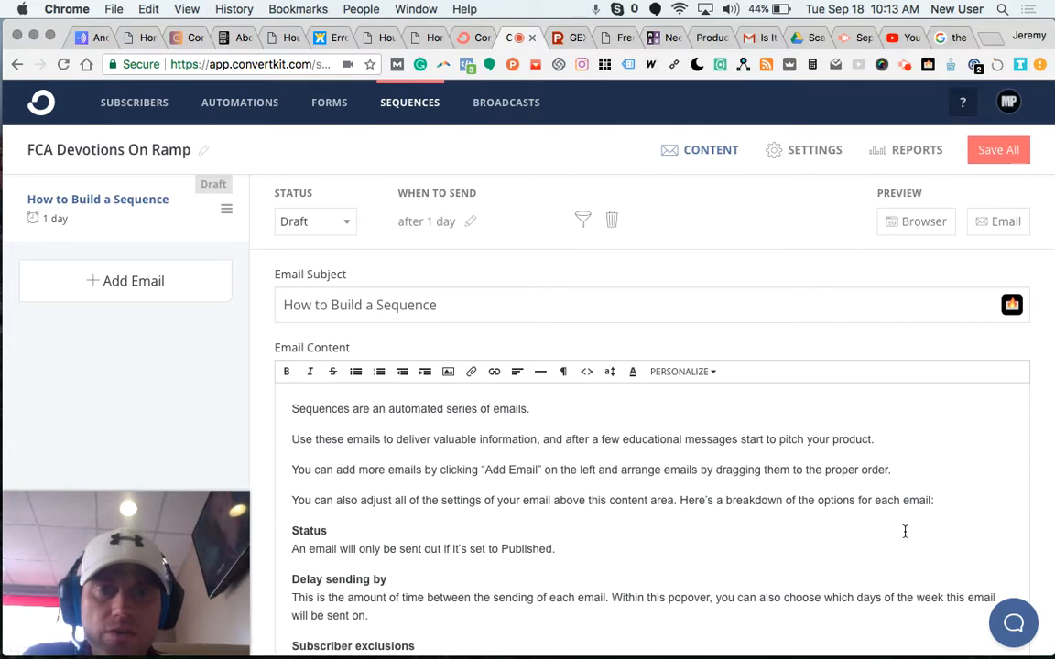
mouse_move(522, 472)
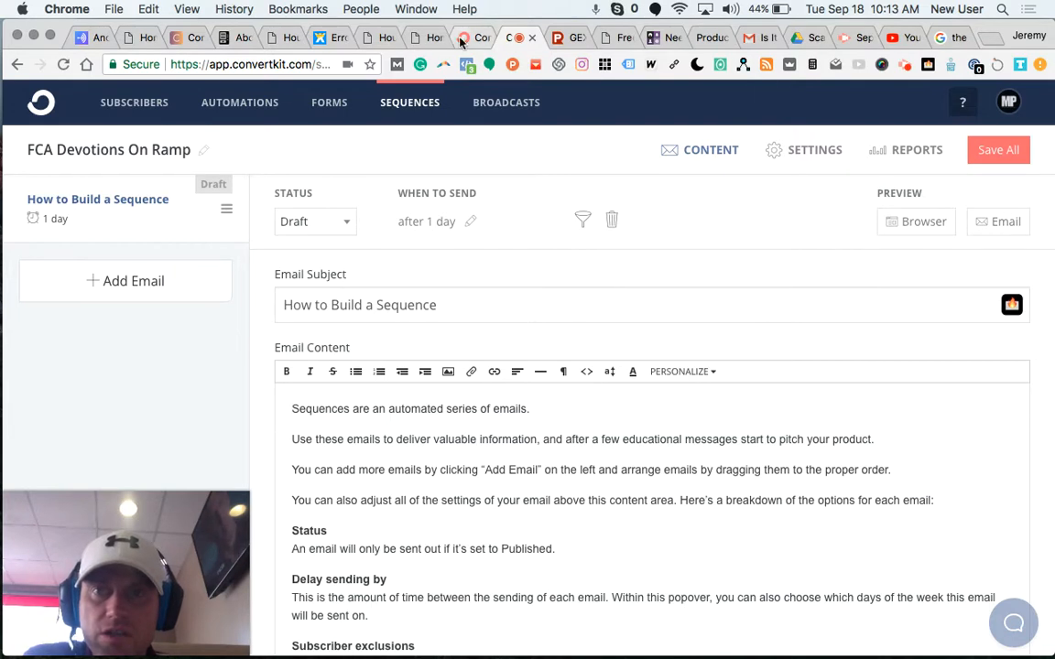
click(424, 38)
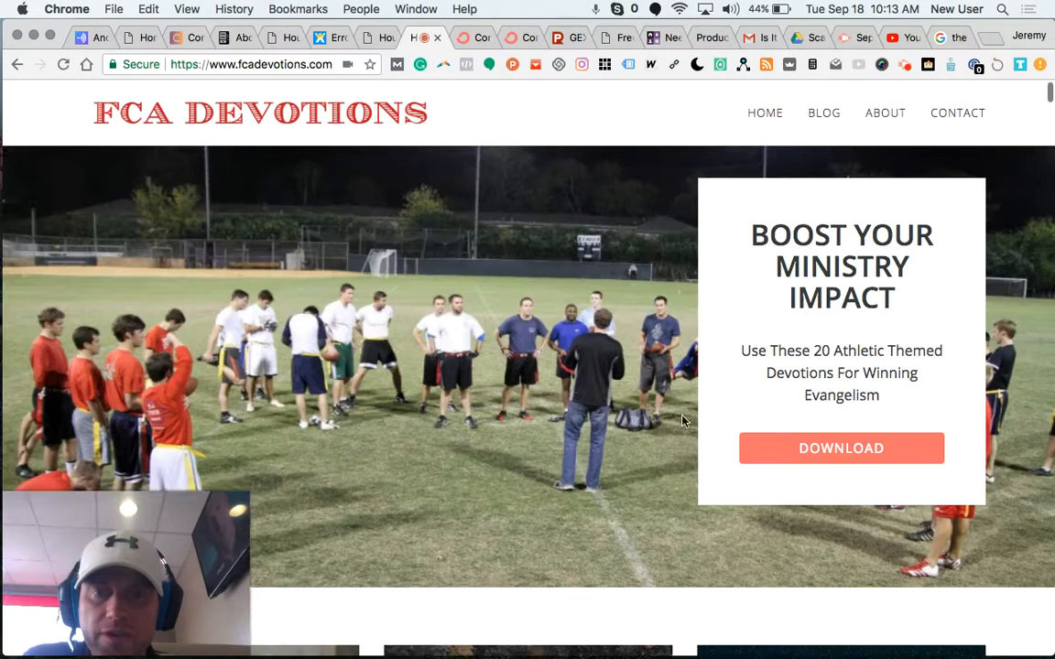
click(473, 36)
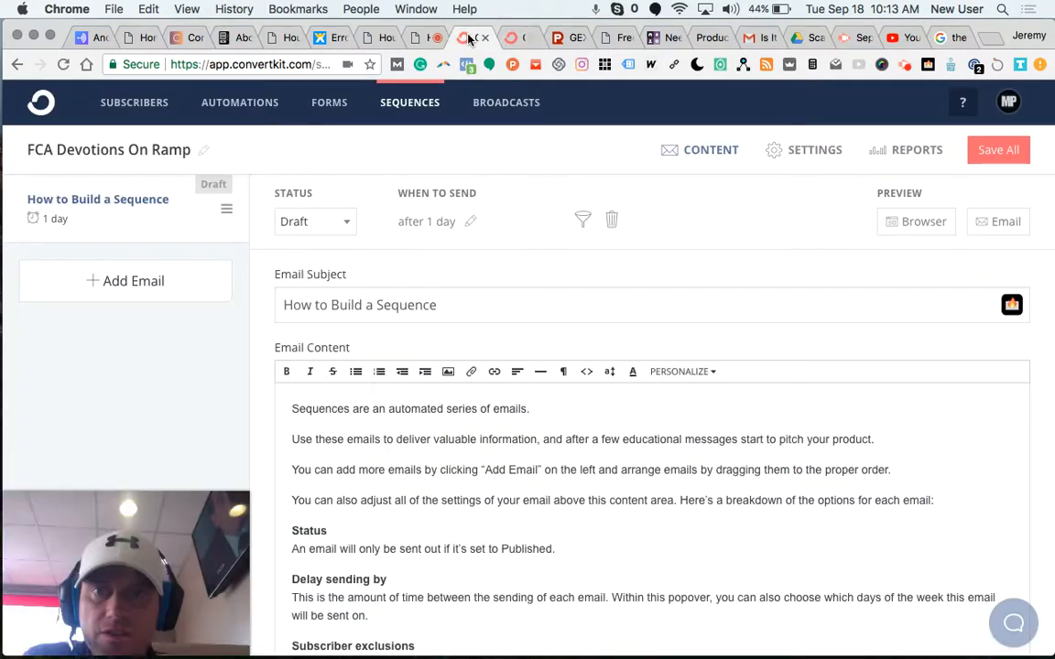